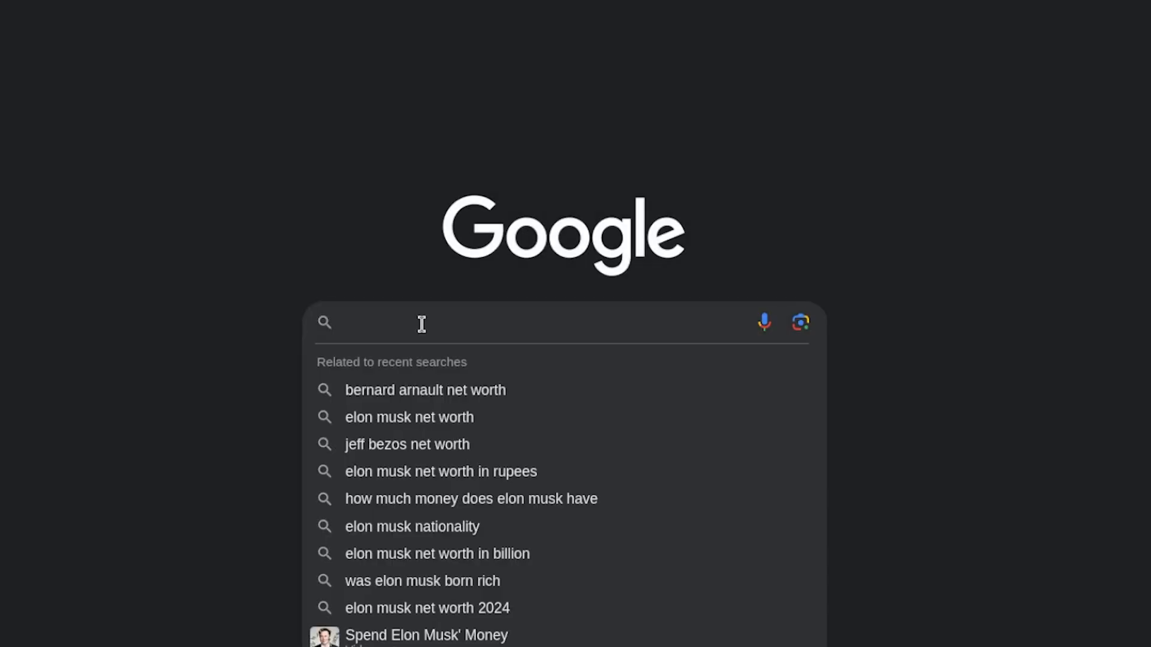
Search Google for 'google dorks for jobs' and scroll through the job-hunting dorking articles.
type("How rich is elon mu")
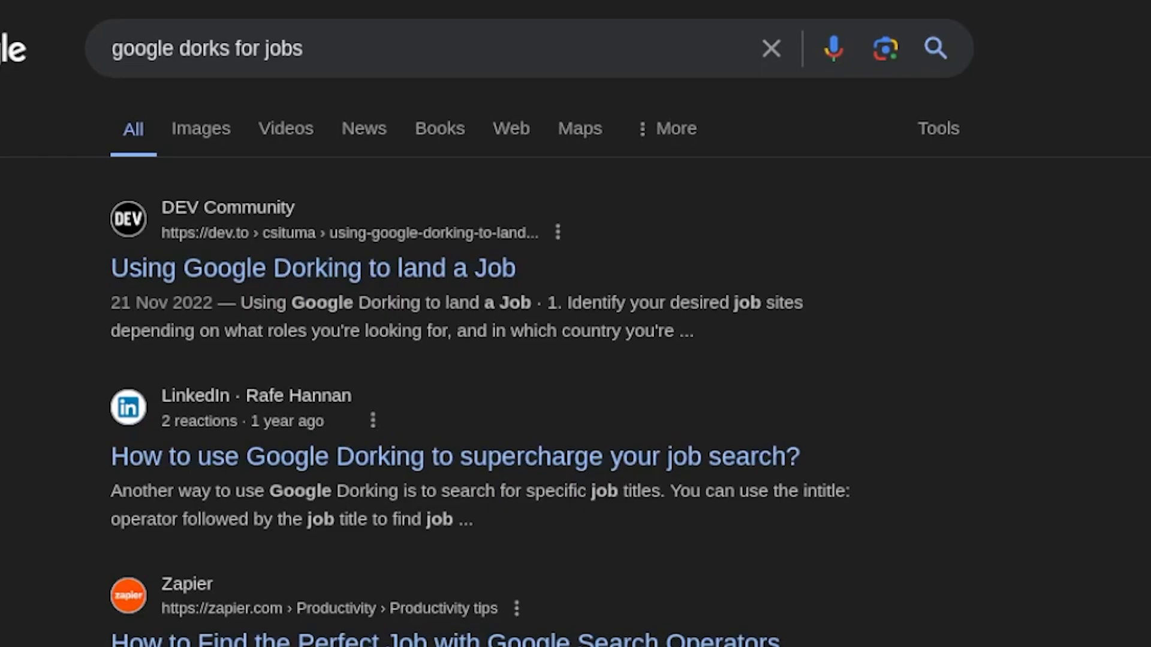
scroll("down", 3)
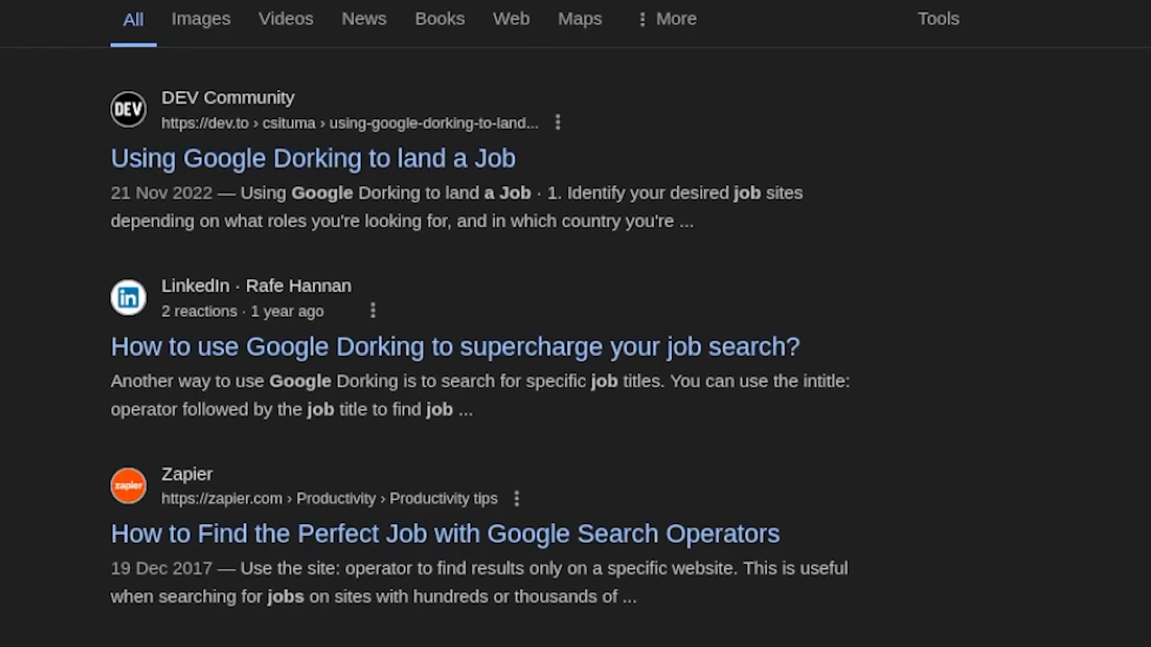
Browse the GitHub Fast Google Dorks Scan repository's operators table and example screenshots.
left_click(312, 157)
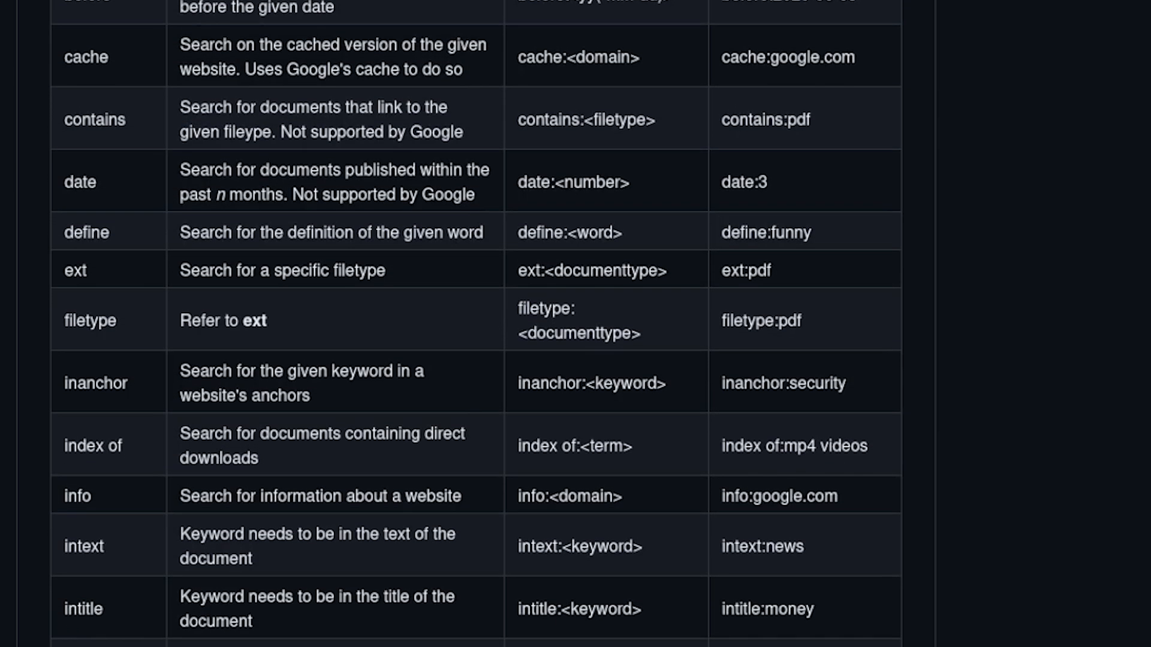
scroll("down", 3)
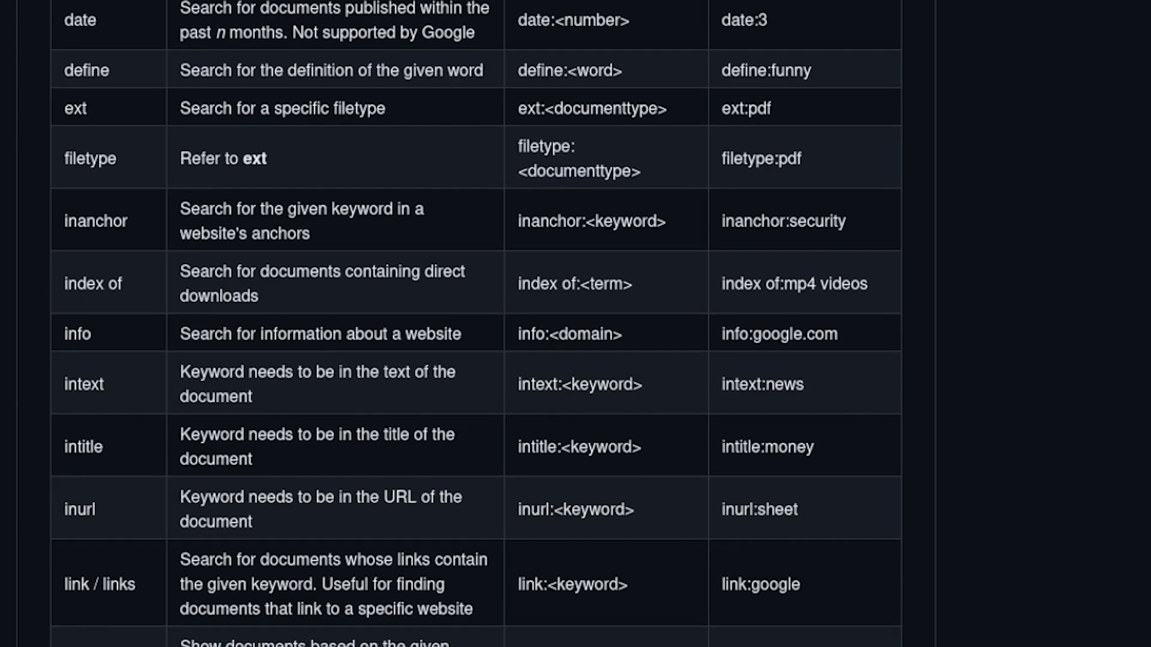
scroll("down", 3)
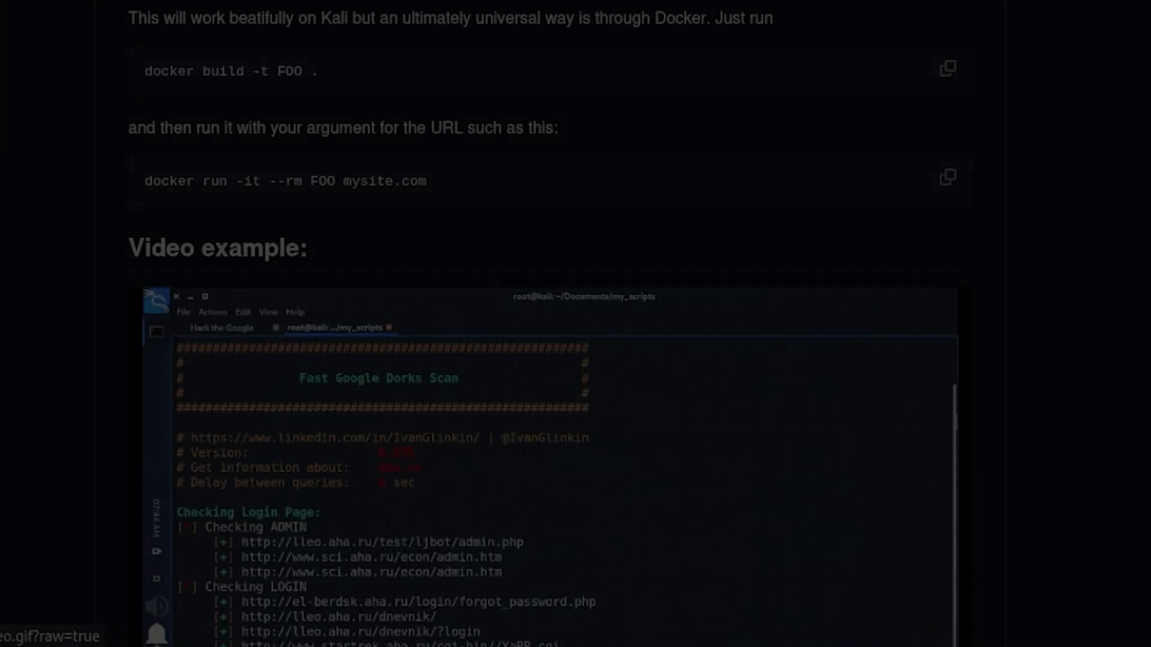
scroll("down", 3)
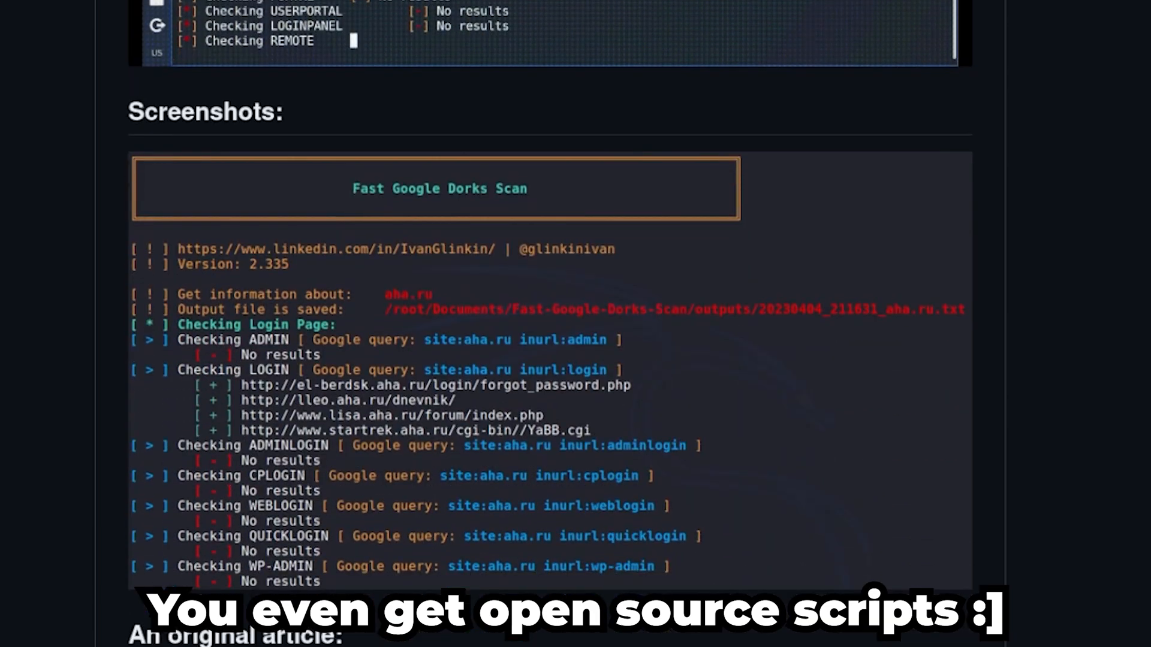
scroll("down", 3)
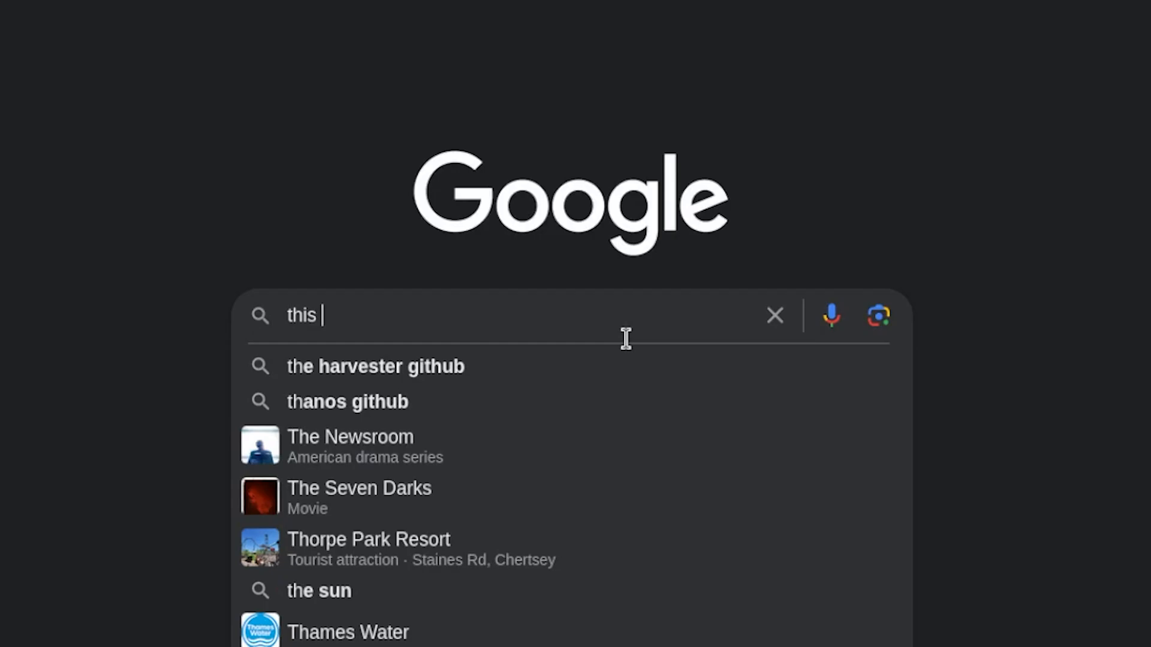
Try sample Google queries like 'is the search' and 'inurl: bmw admin', clearing between attempts.
type("is the search")
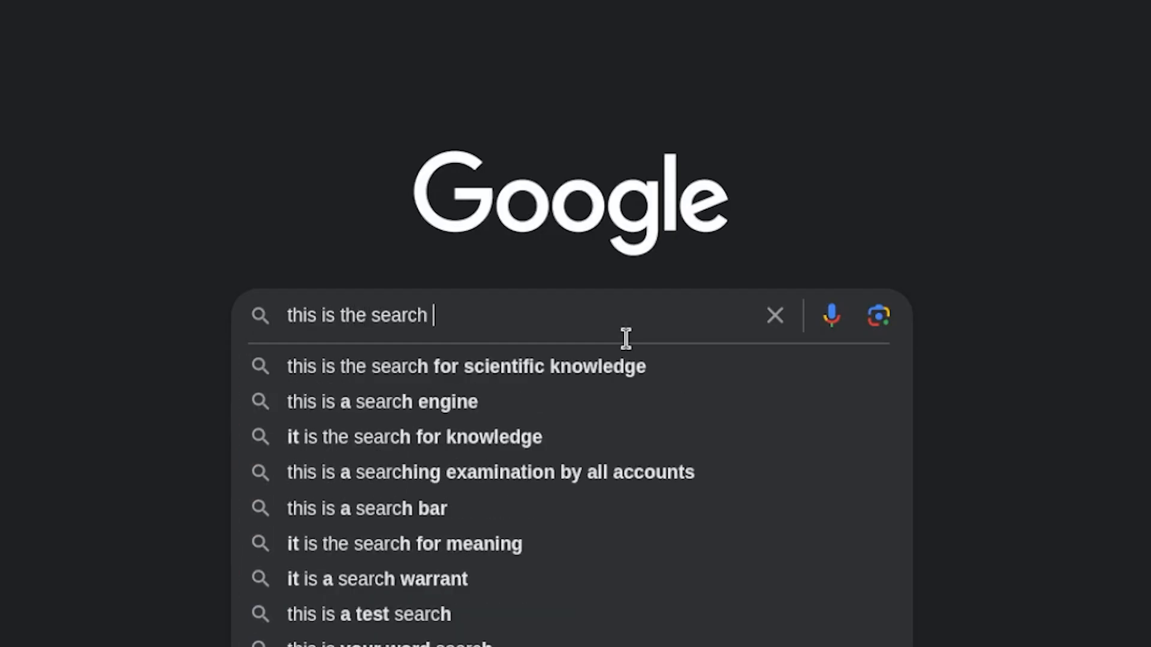
left_click(773, 314)
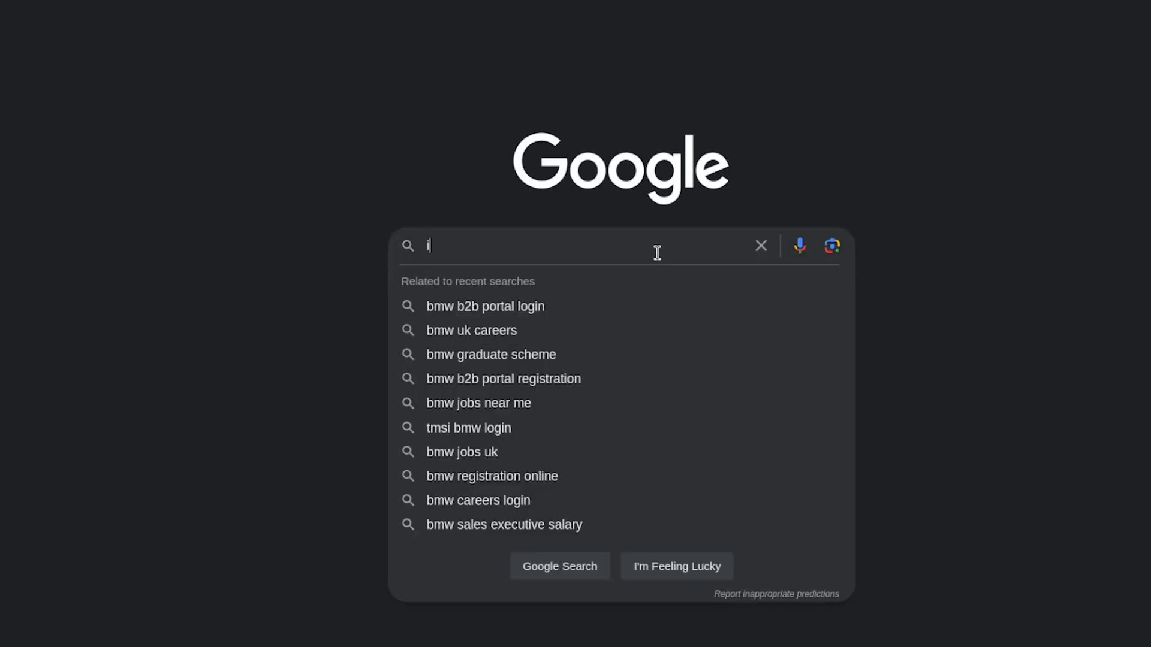
type("nurl: bmw admin")
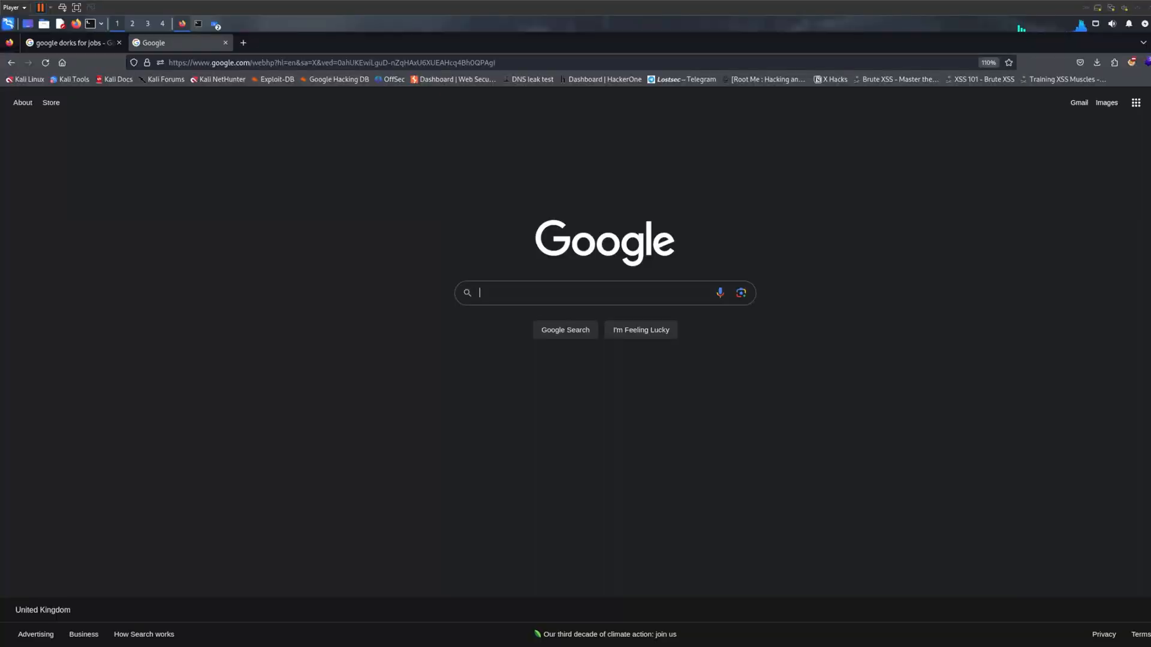
Search 'inurl: log' and open the first Index of /logs directory listing.
type("inurl: log")
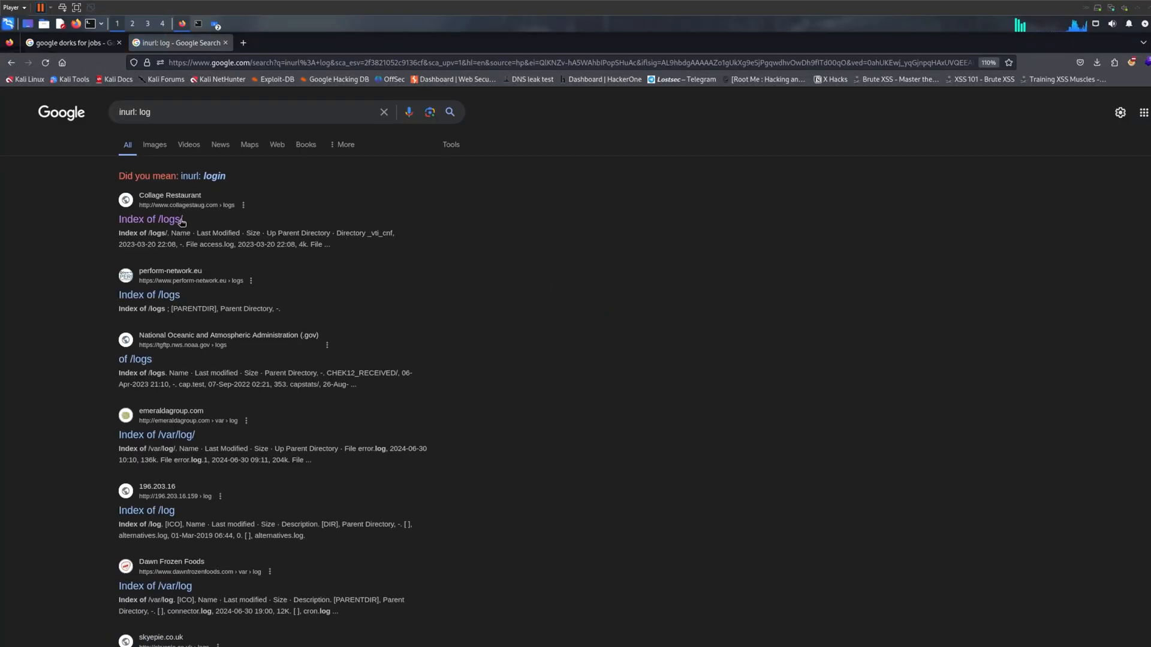
left_click(155, 219)
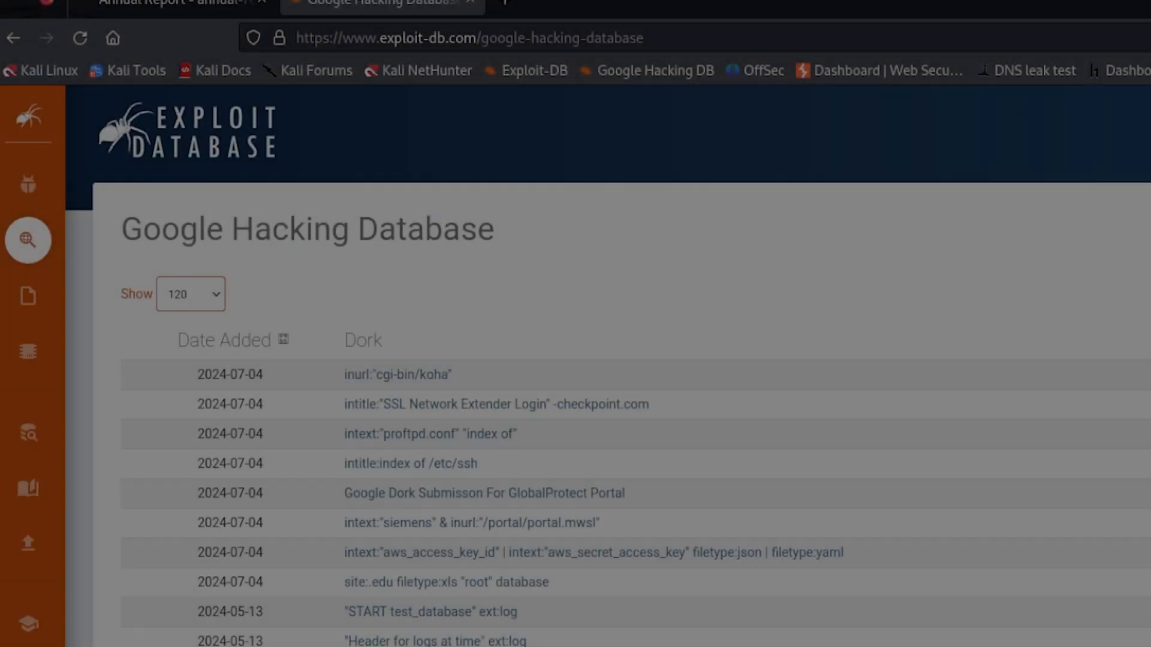
scroll("down", 3)
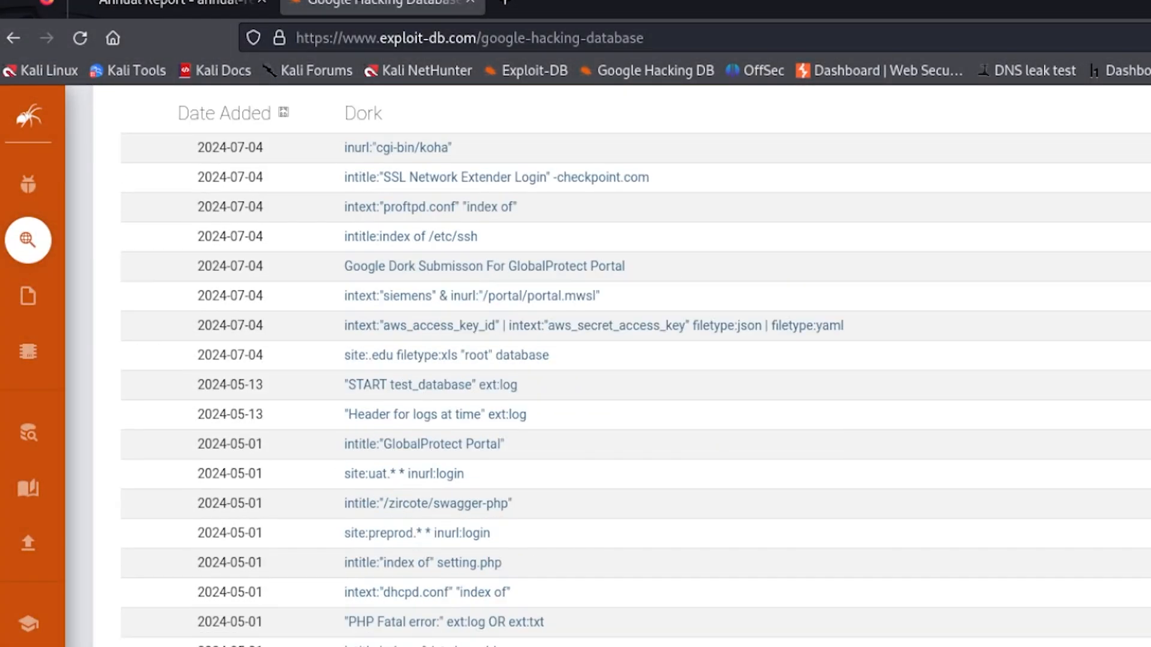
scroll("down", 3)
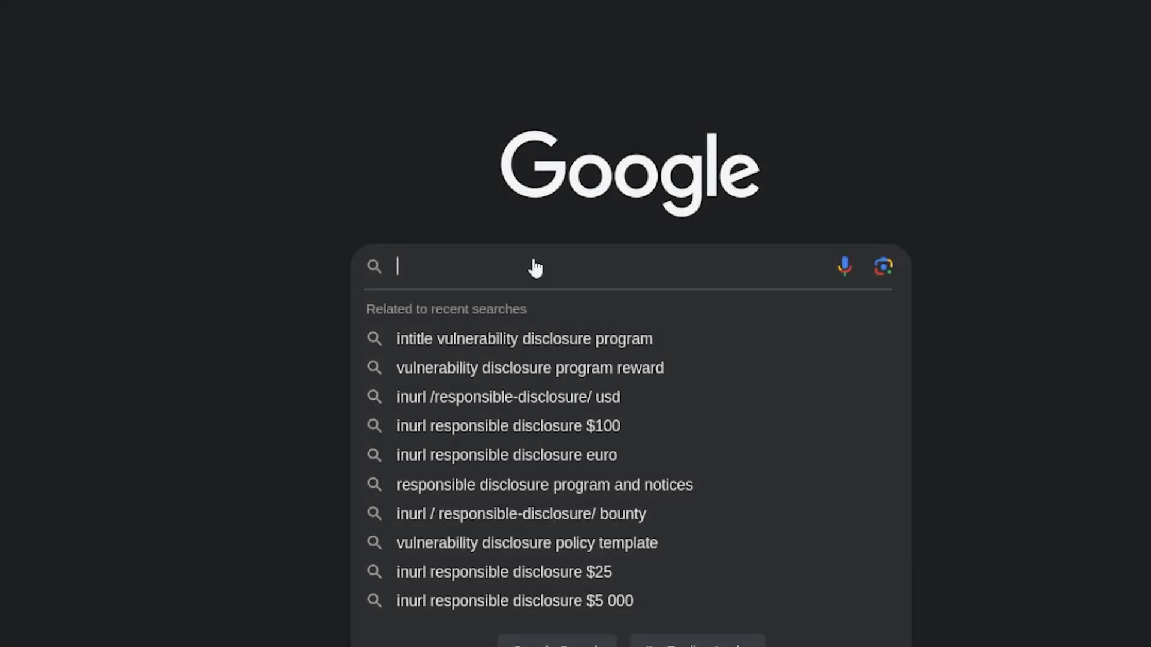
Run an inurl: responsible disclosure search and scroll Glia's Bounty Program page.
type("inurl:")
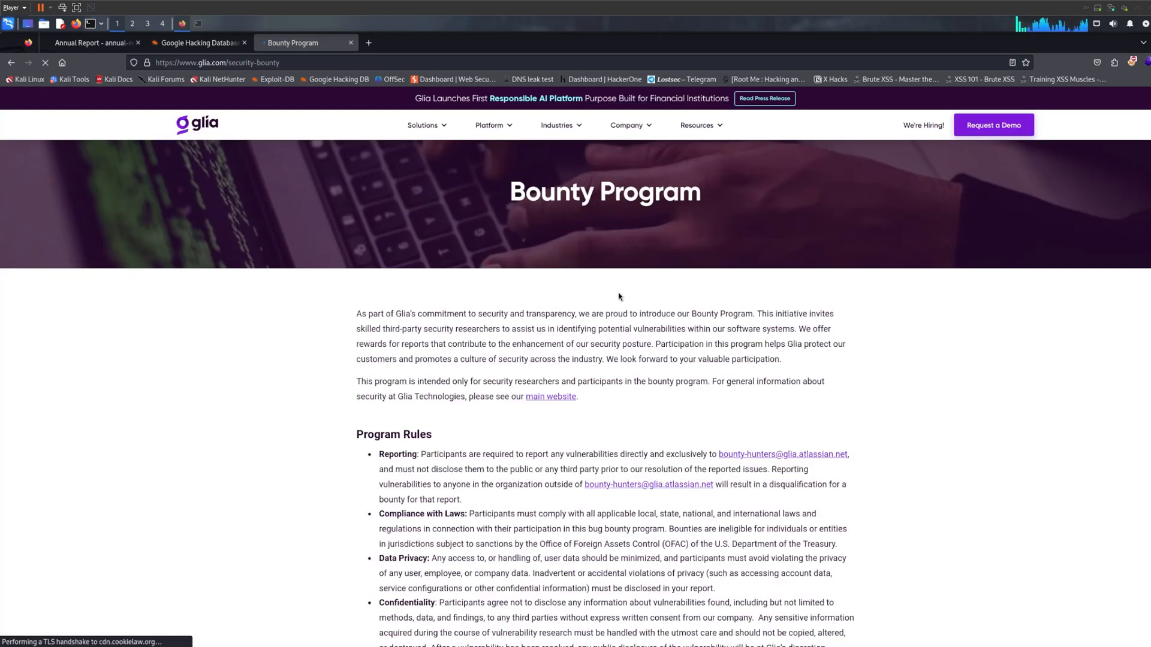
scroll("down", 3)
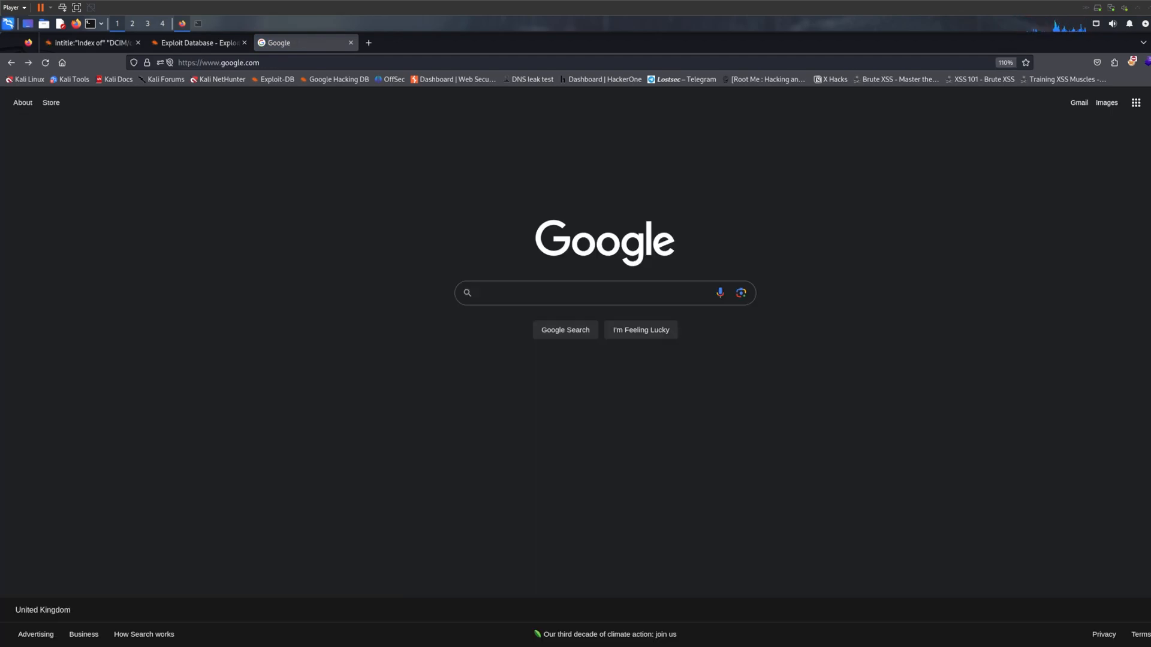
Run a site: restricted Google search and scroll the Cisco CCNA certification results.
type("site: c")
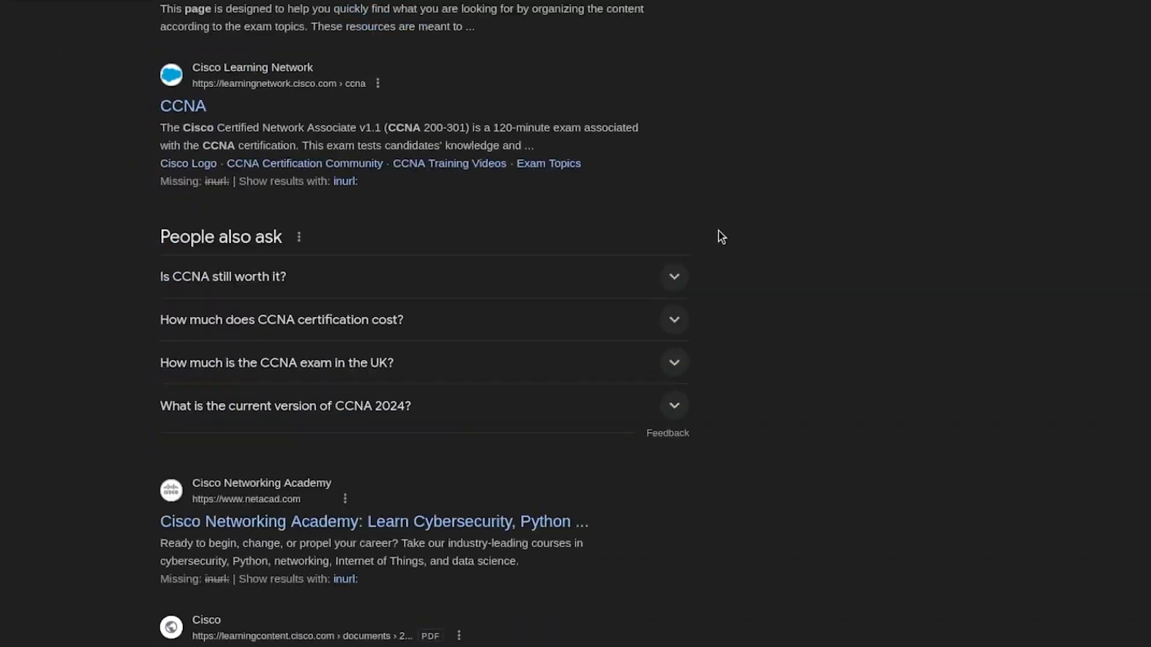
scroll("down", 3)
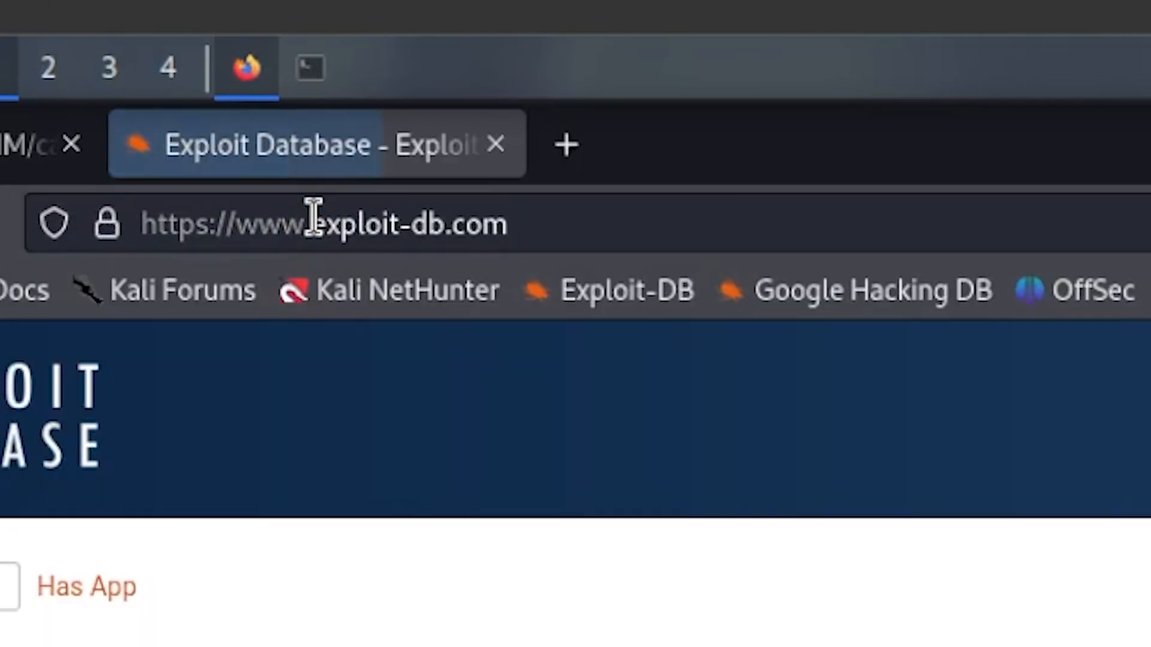
Open Exploit-DB's GHDB, filter camera dorks, and open the Index of DCIM/camera entry.
left_click(872, 289)
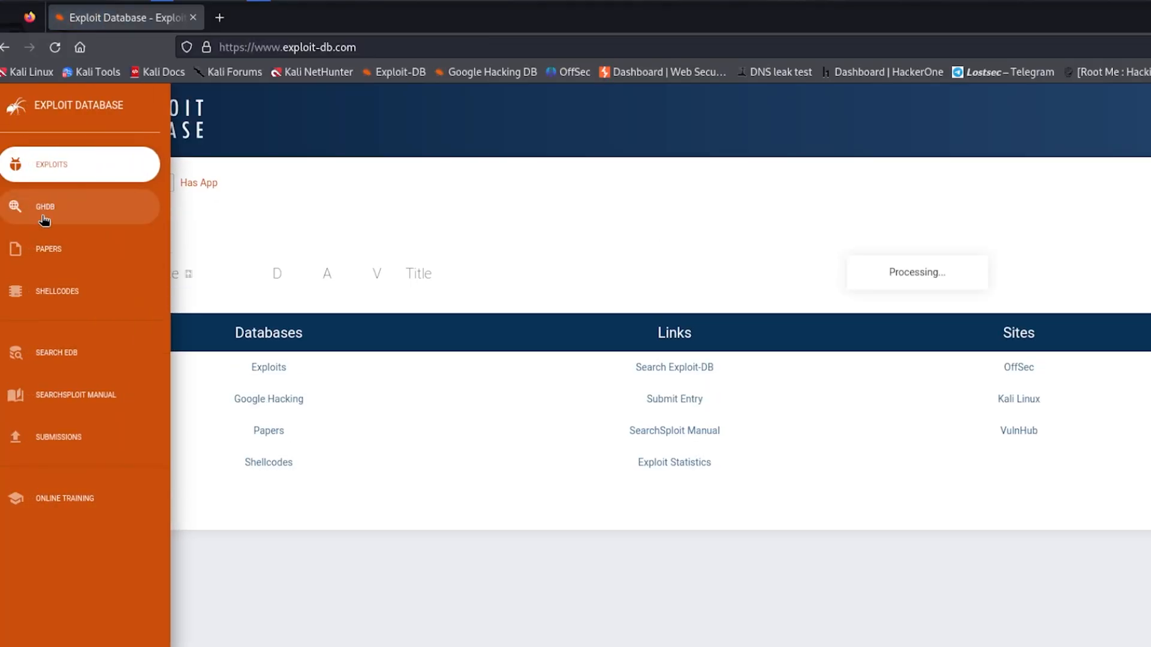
left_click(43, 206)
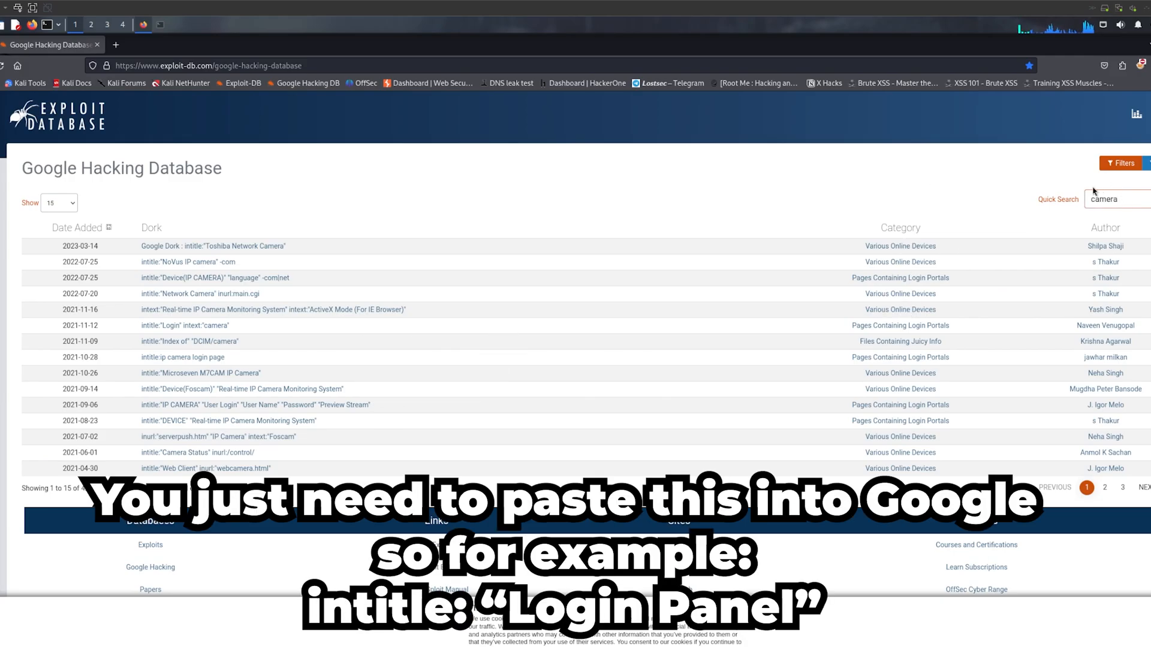
left_click(188, 341)
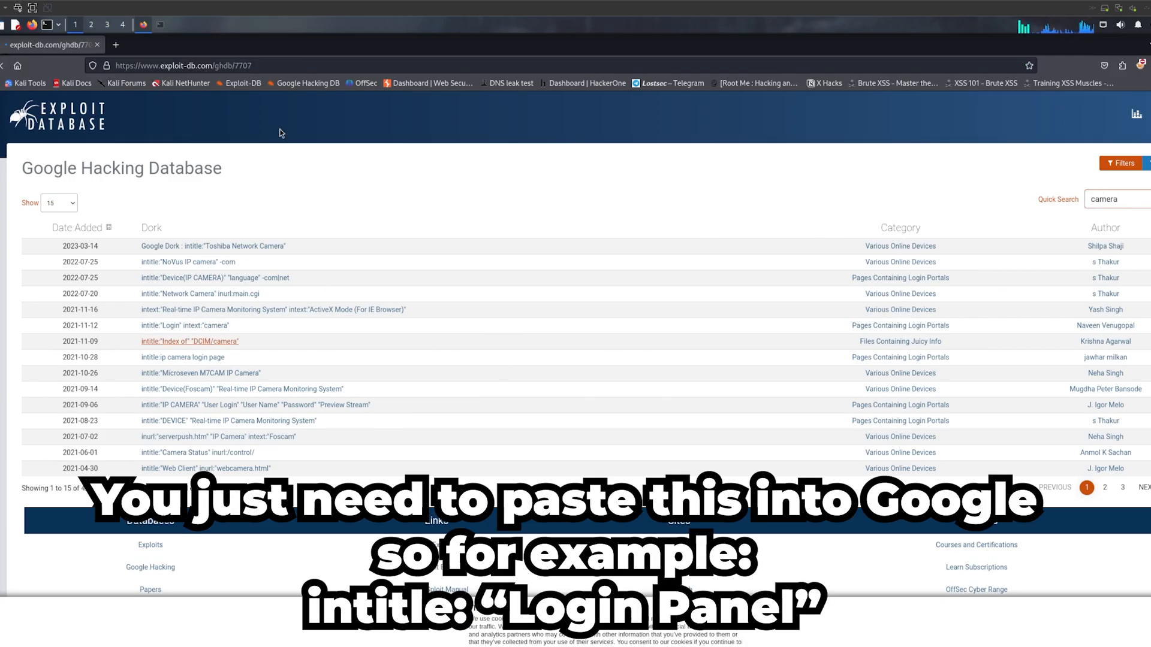